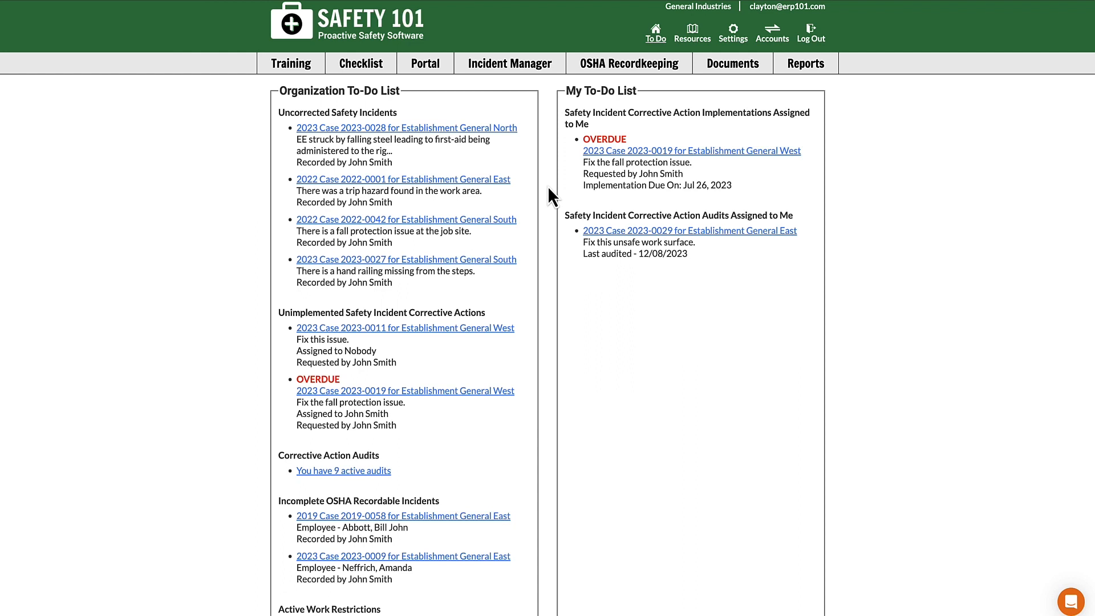
{"action": "mouse_move", "coordinate": [737, 68]}
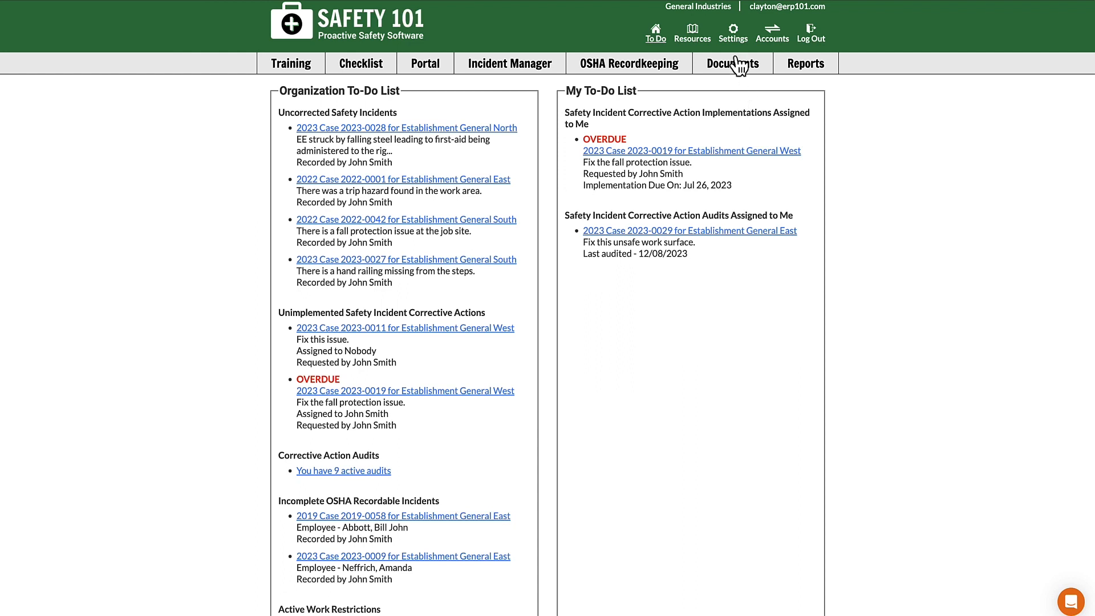
Open the HR Interface settings page listing the organization's two existing HR integrations
{"action": "left_click", "coordinate": [733, 30]}
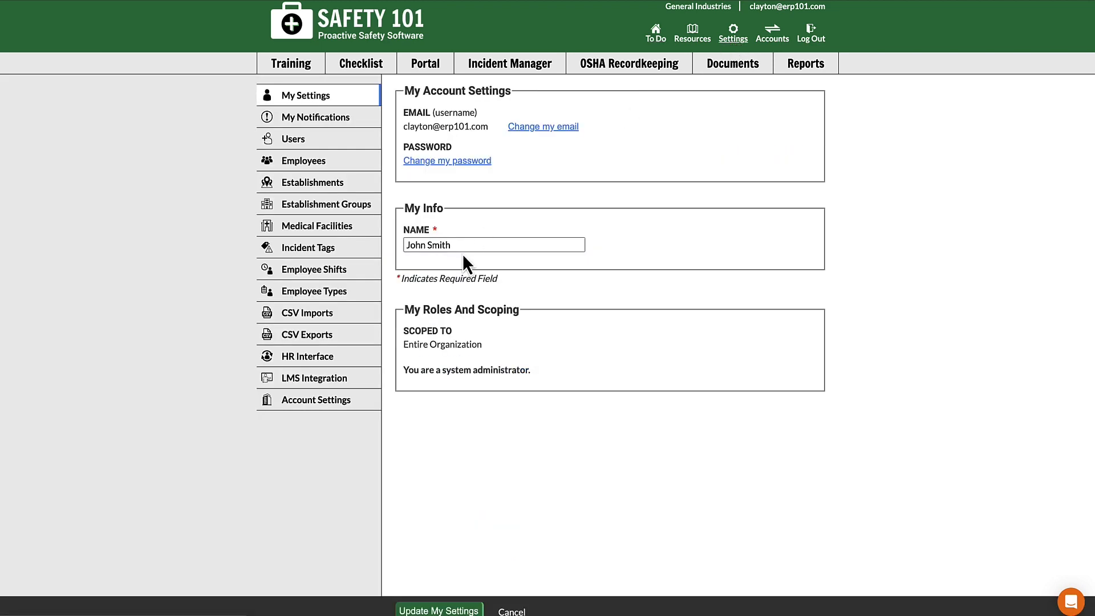
{"action": "left_click", "coordinate": [308, 356]}
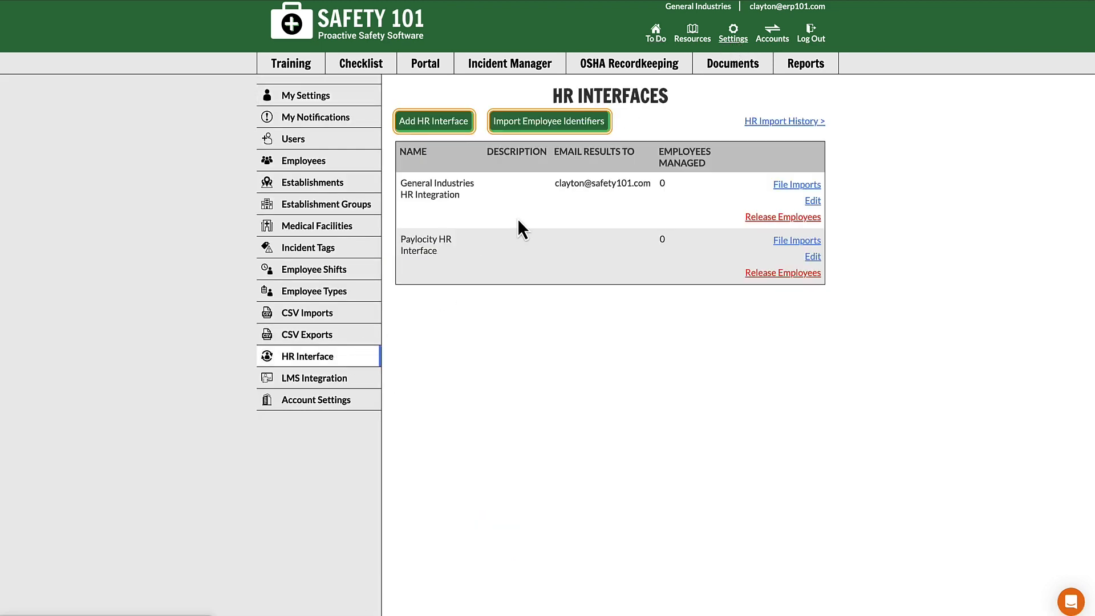
{"action": "mouse_move", "coordinate": [747, 201]}
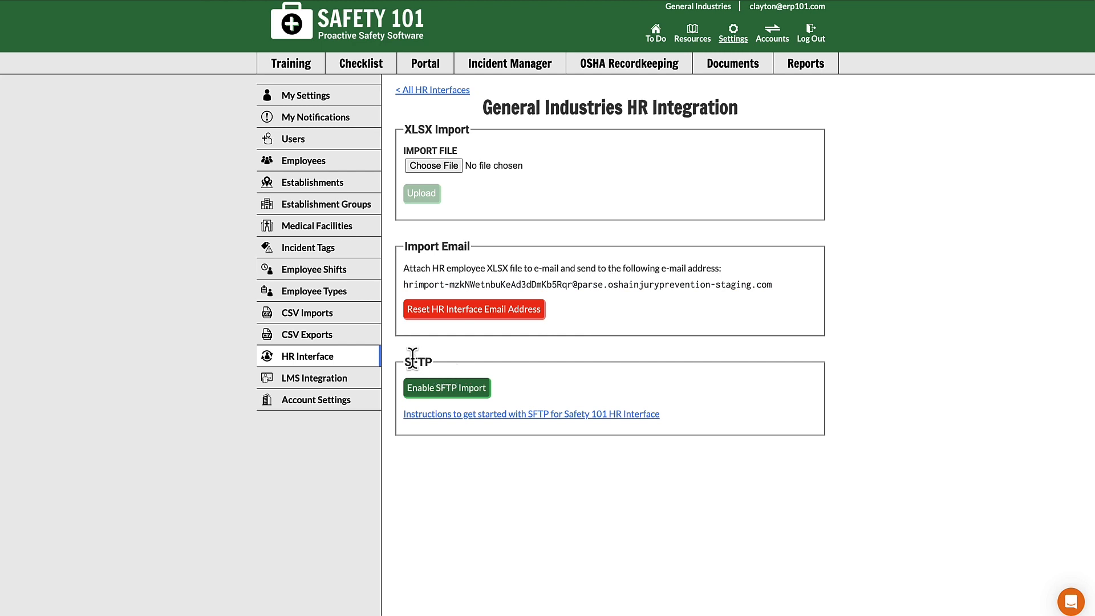
{"action": "mouse_move", "coordinate": [524, 393]}
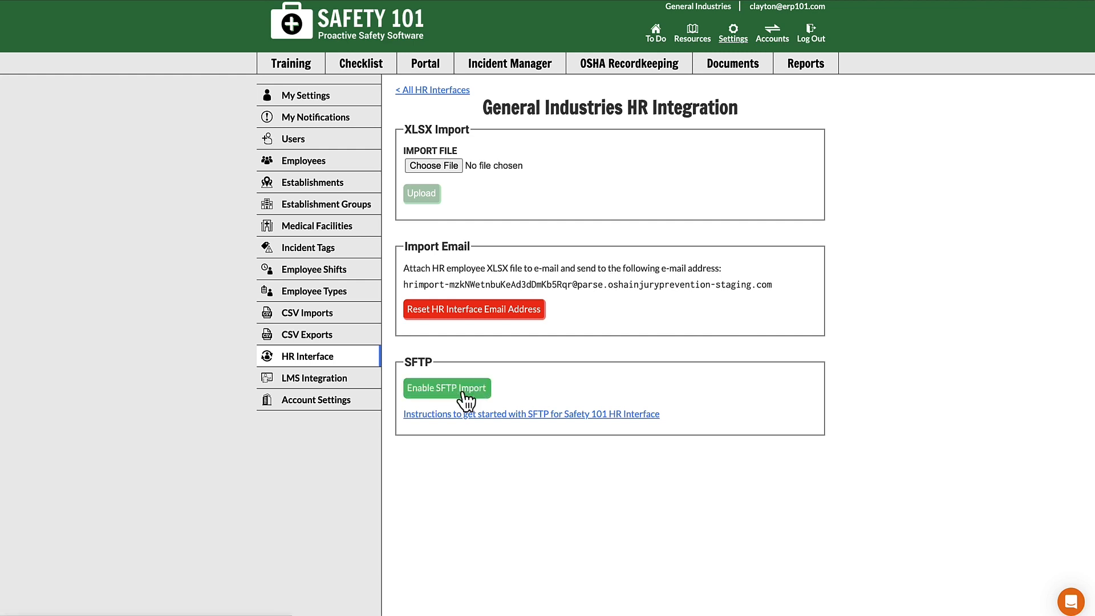
{"action": "left_click", "coordinate": [446, 388]}
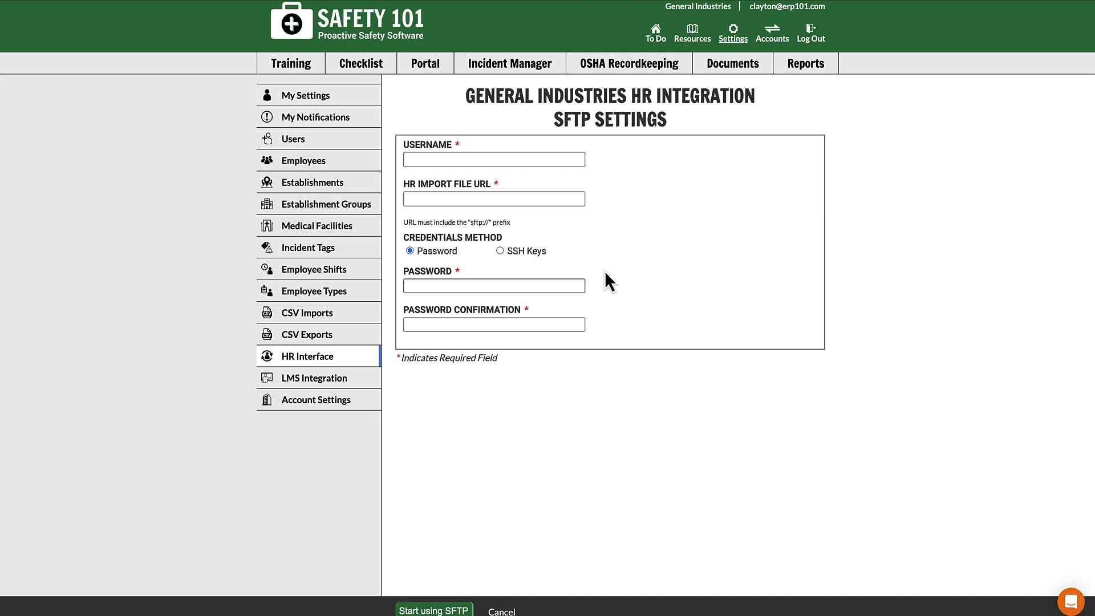
{"action": "mouse_move", "coordinate": [571, 386]}
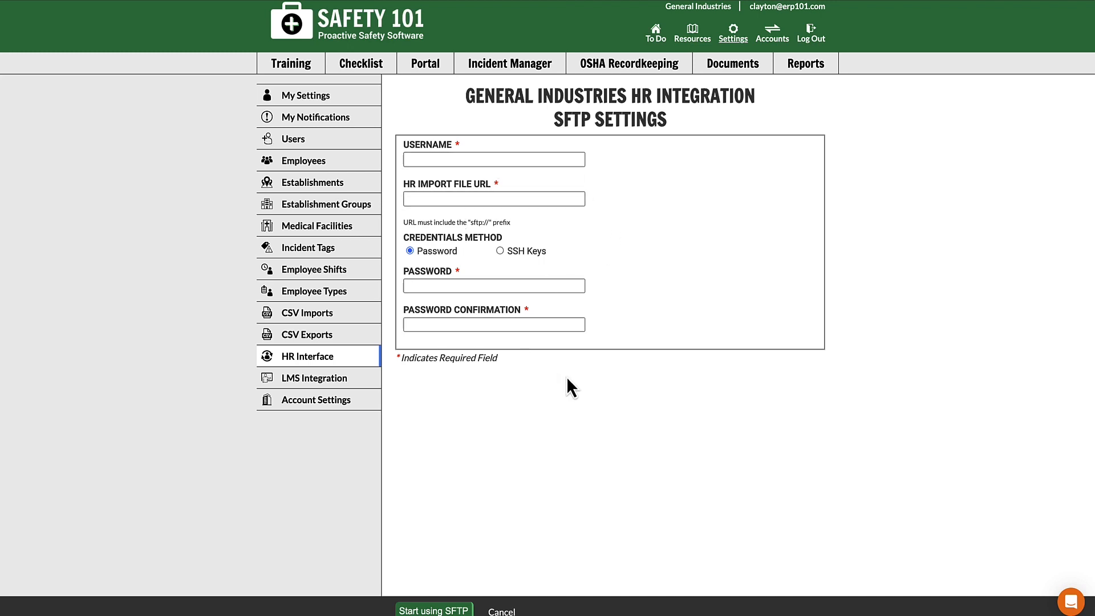
{"action": "mouse_move", "coordinate": [482, 557]}
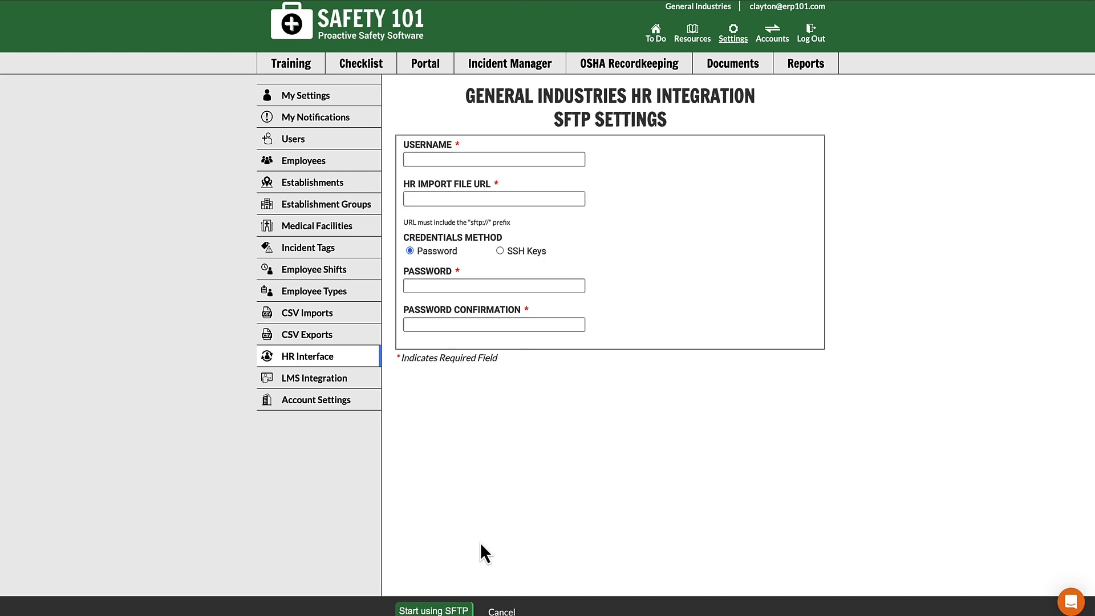
{"action": "mouse_move", "coordinate": [506, 613]}
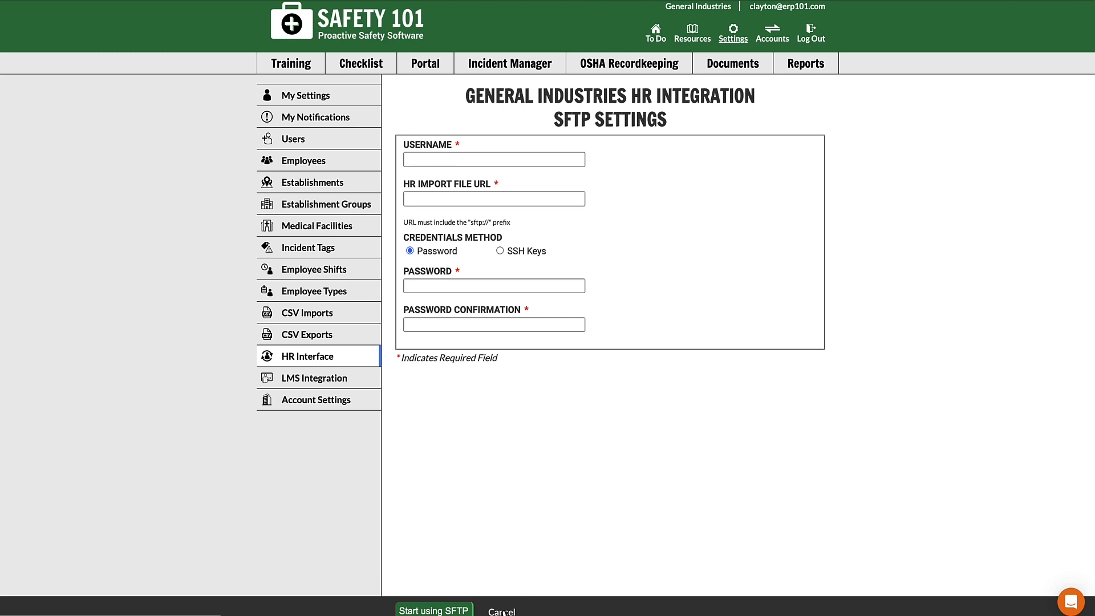
{"action": "left_click", "coordinate": [501, 610]}
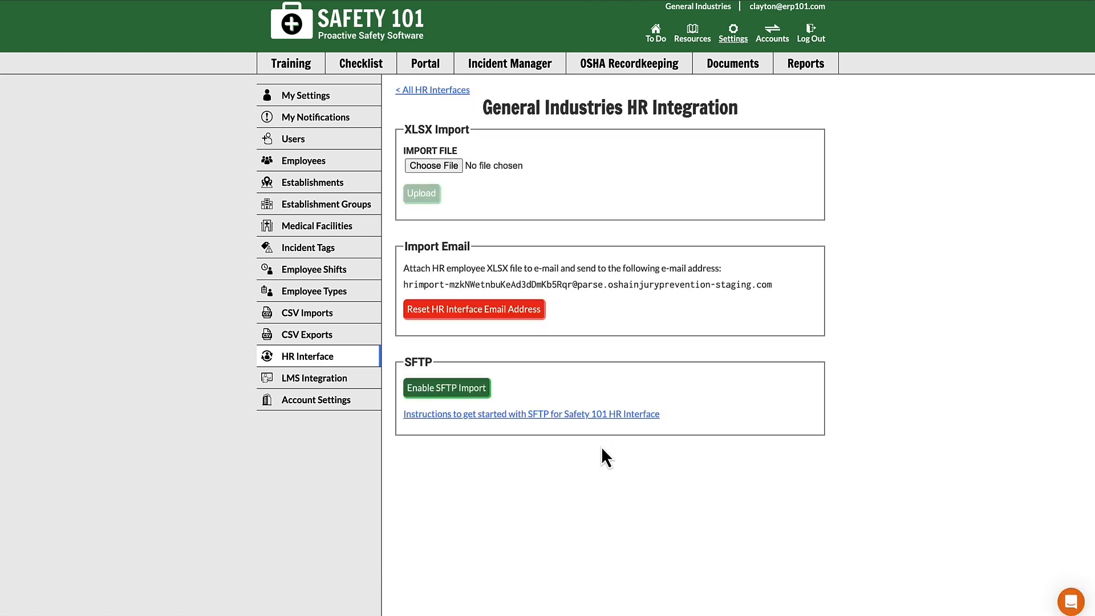